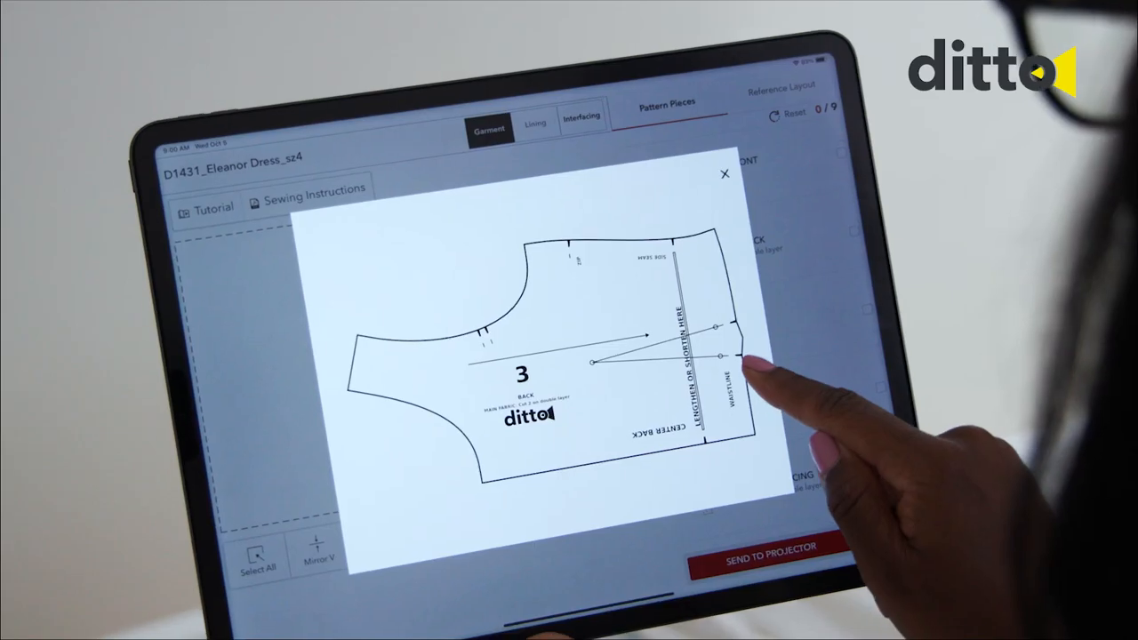
- Close the enlarged Back piece #3 preview and send the layout to the projector
{"action": "left_click", "coordinate": [725, 173]}
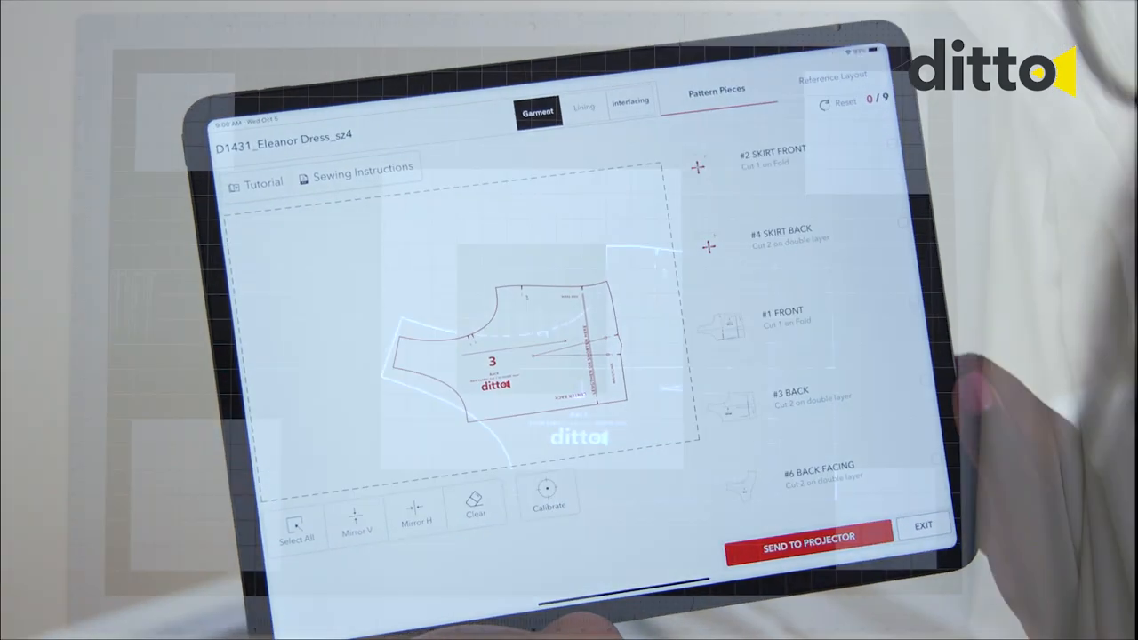
{"action": "left_click", "coordinate": [810, 549]}
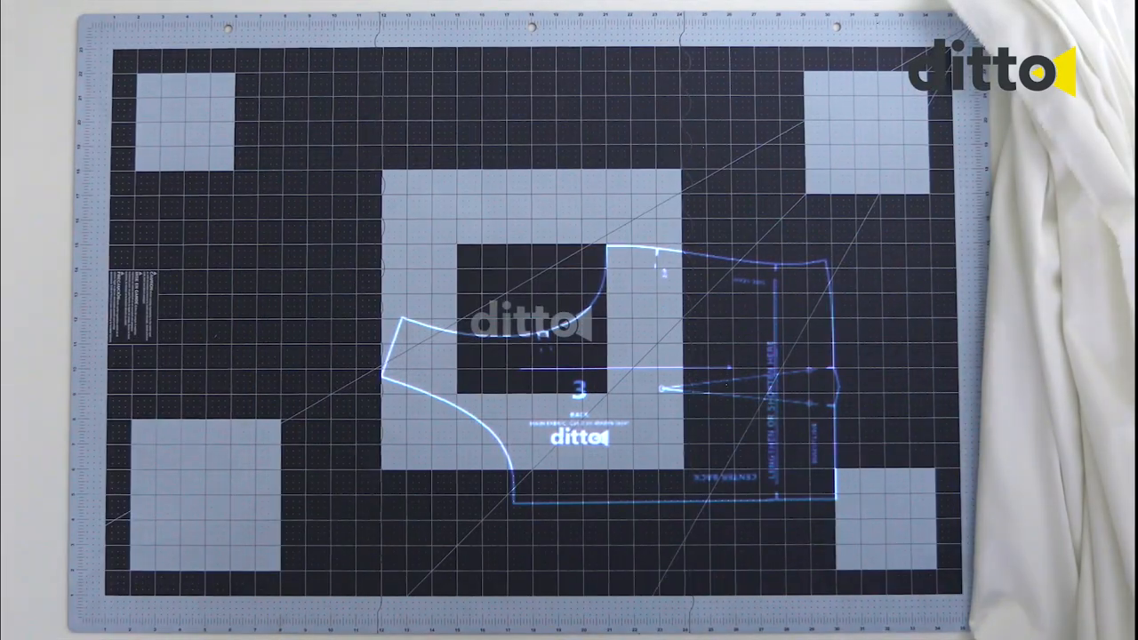